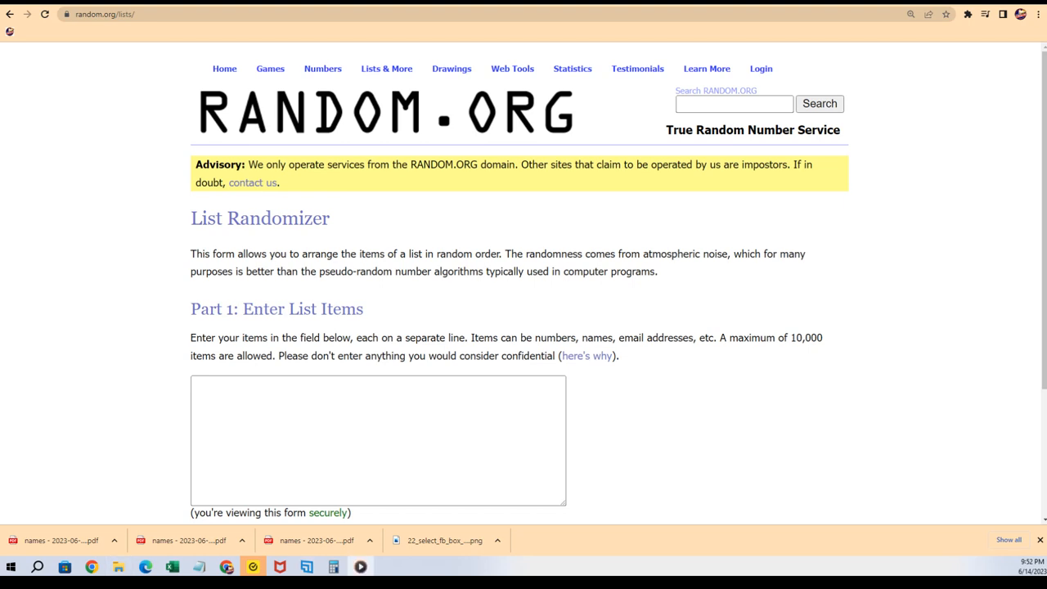
click(360, 566)
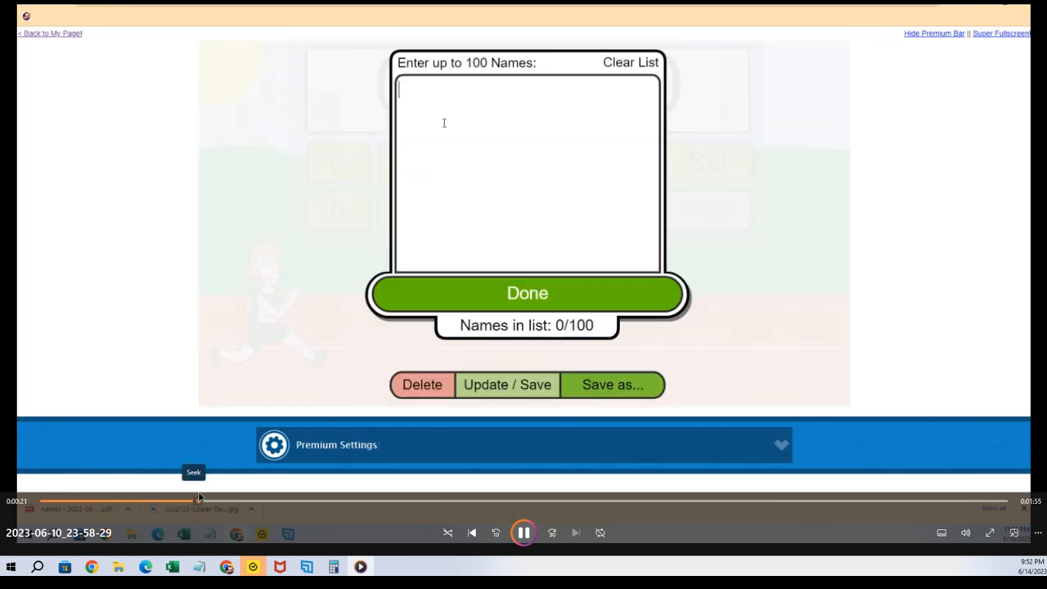
text(Mark Rodriguez)
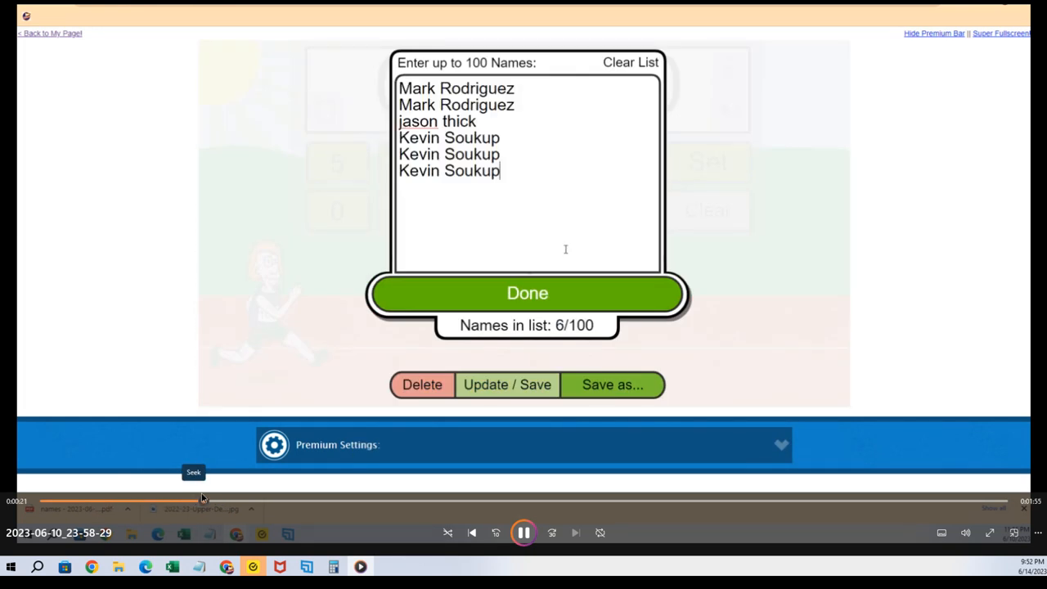
click(527, 293)
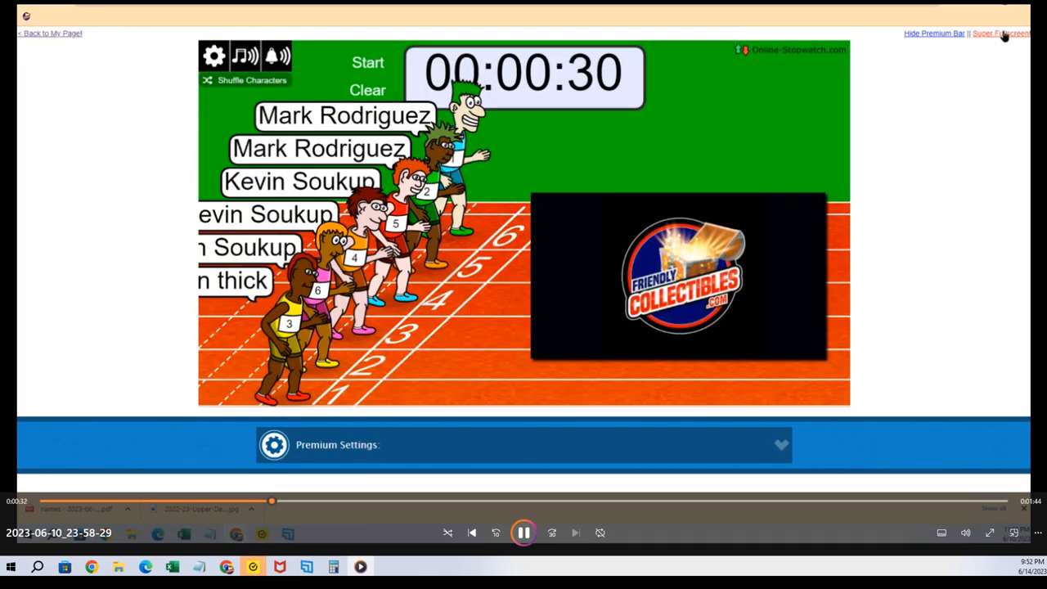
Step: Start the race and let it run to the 1st–6th results table
click(1002, 33)
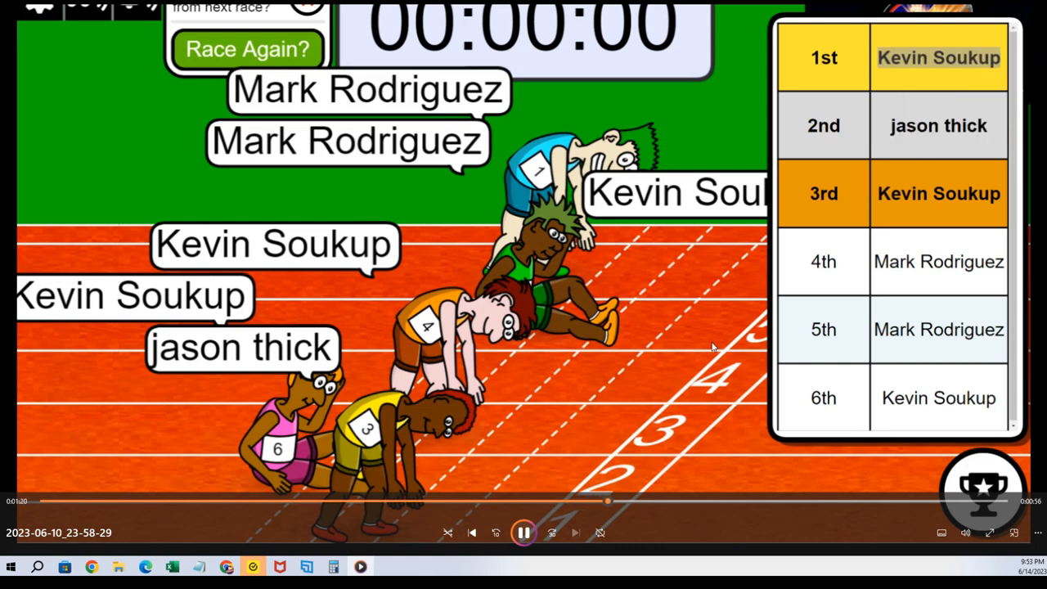
mouse_move(897, 82)
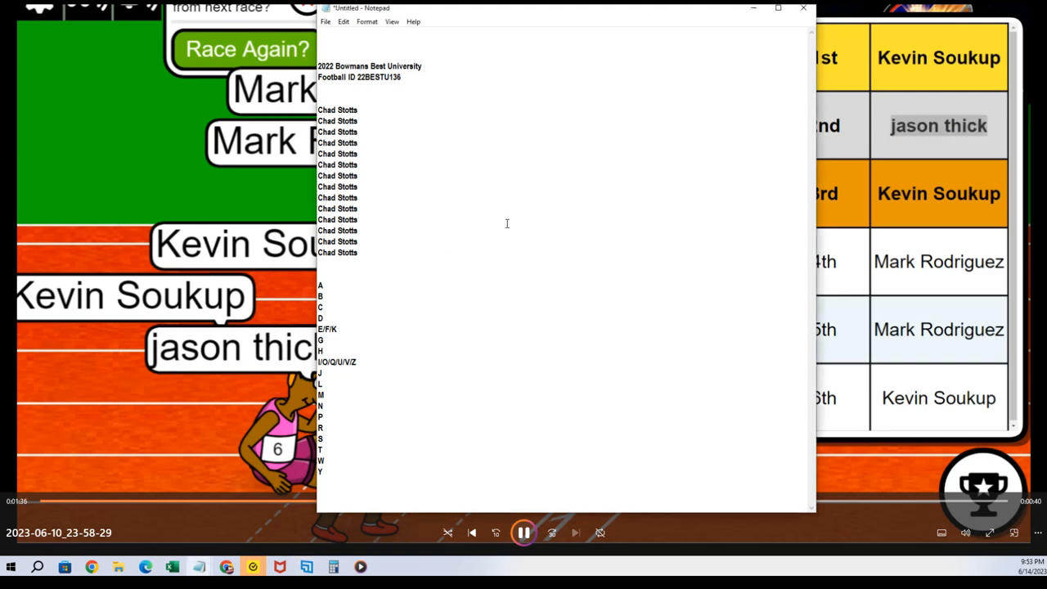
text(Kevin Soukup)
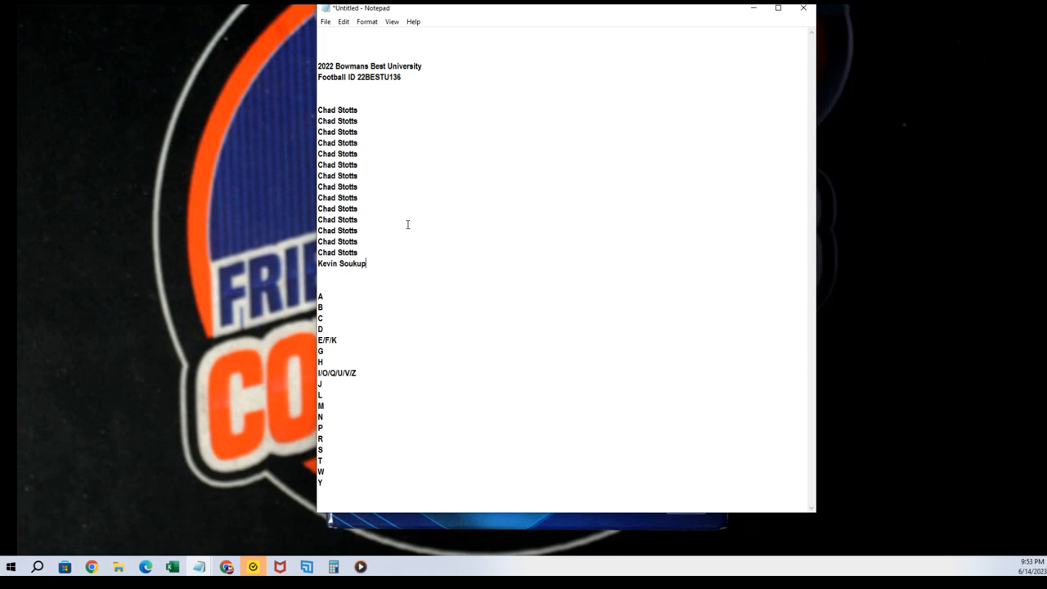
right_click(340, 262)
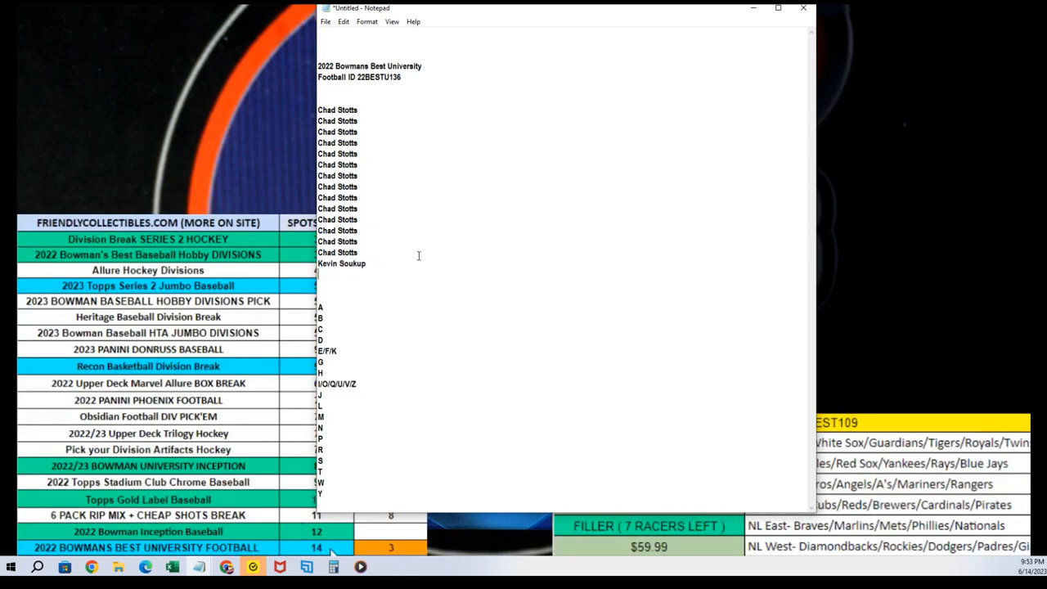
text(Kevin Soukup)
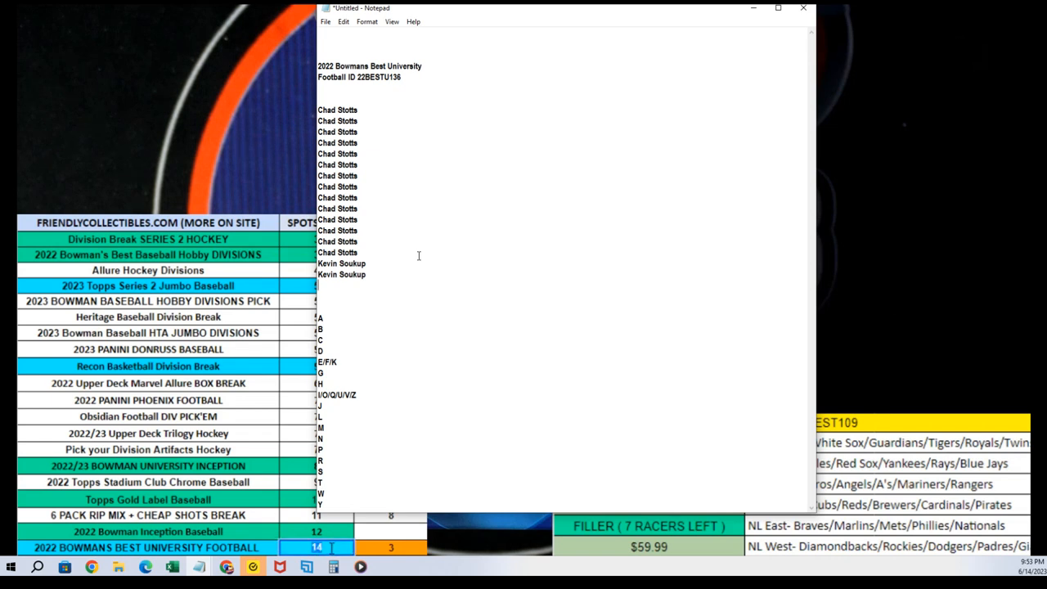
text(Jason Thi)
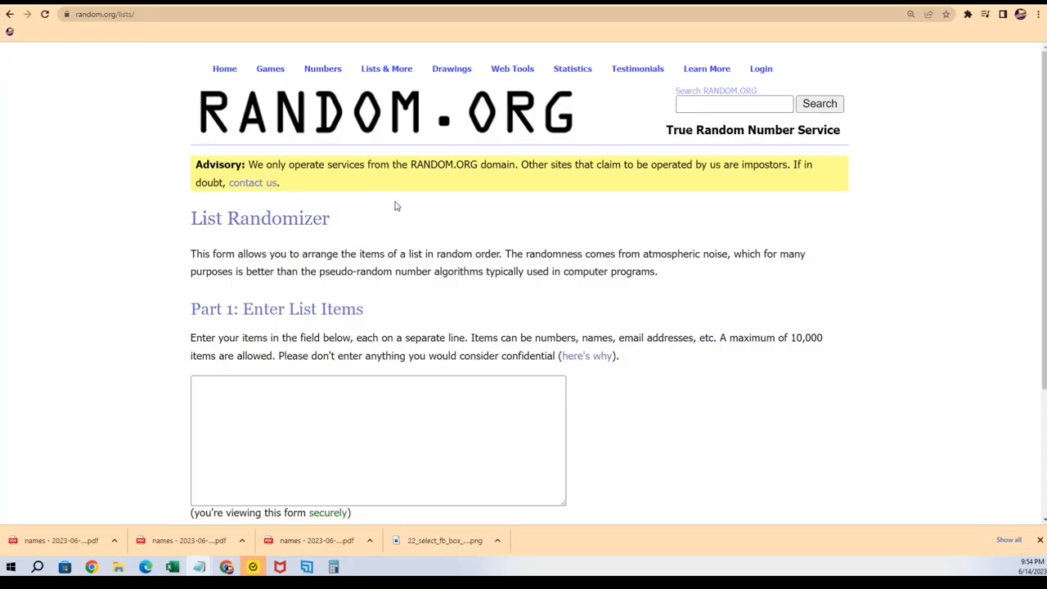
text(Chad Stotts)
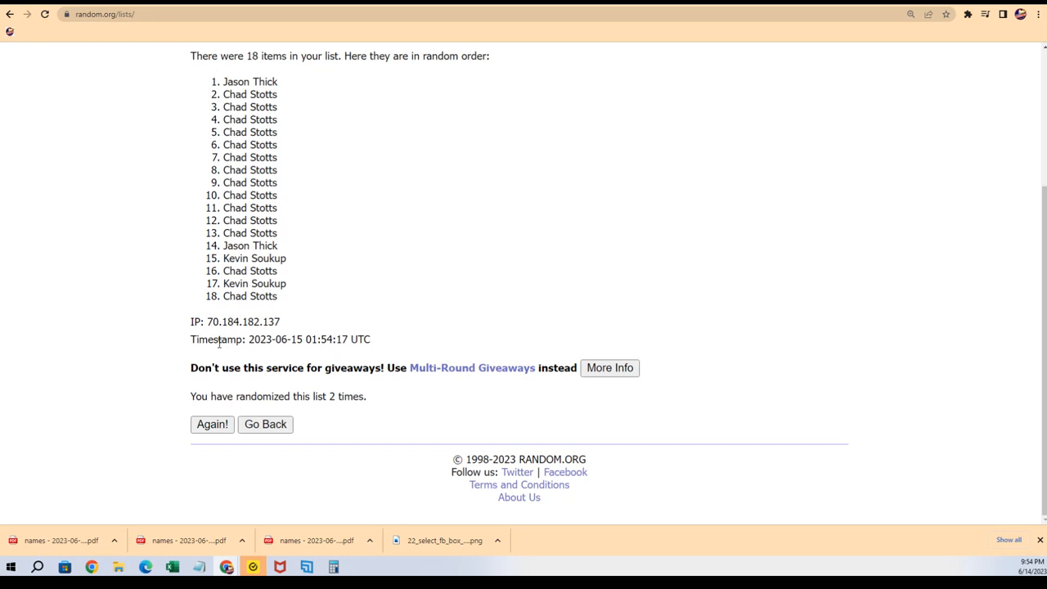
click(213, 424)
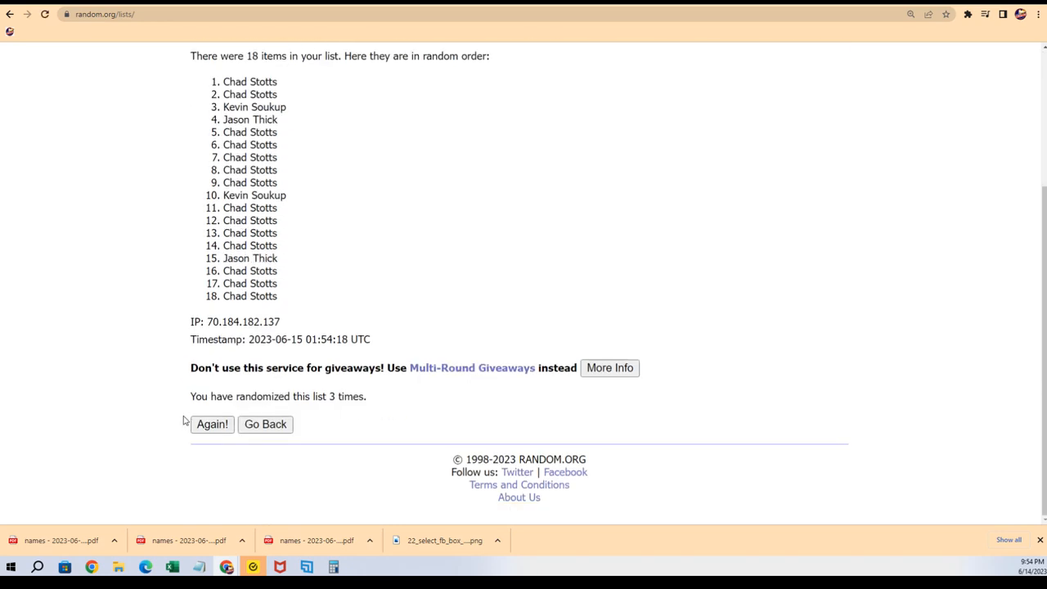
click(212, 424)
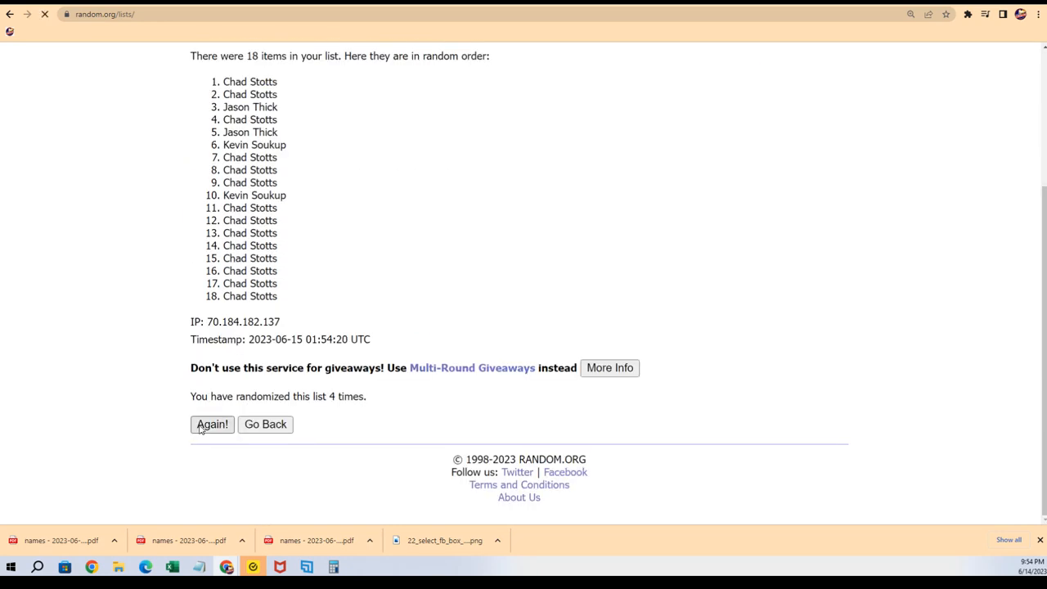
click(213, 424)
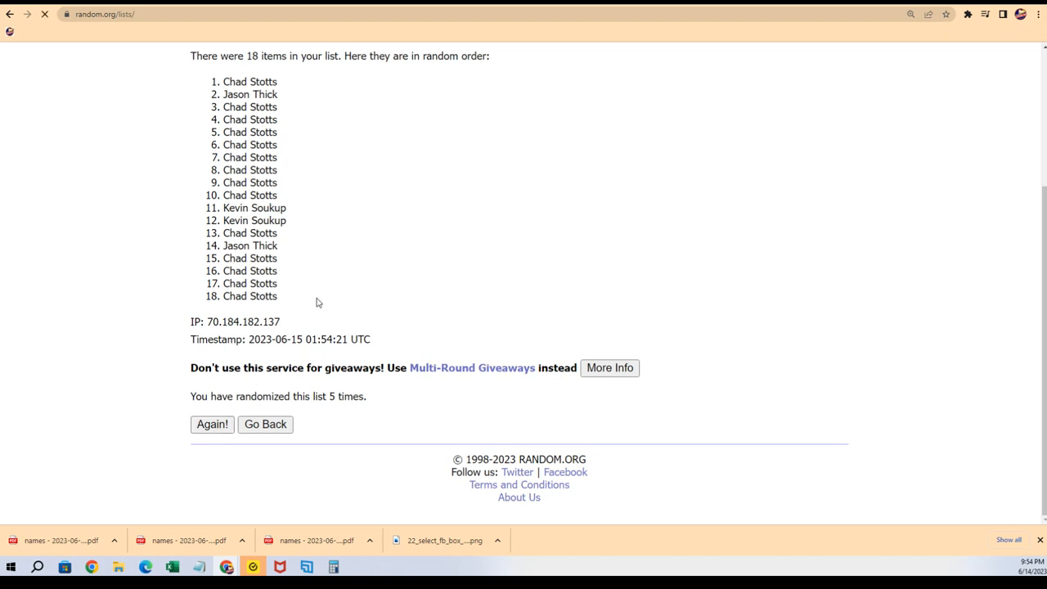
click(212, 424)
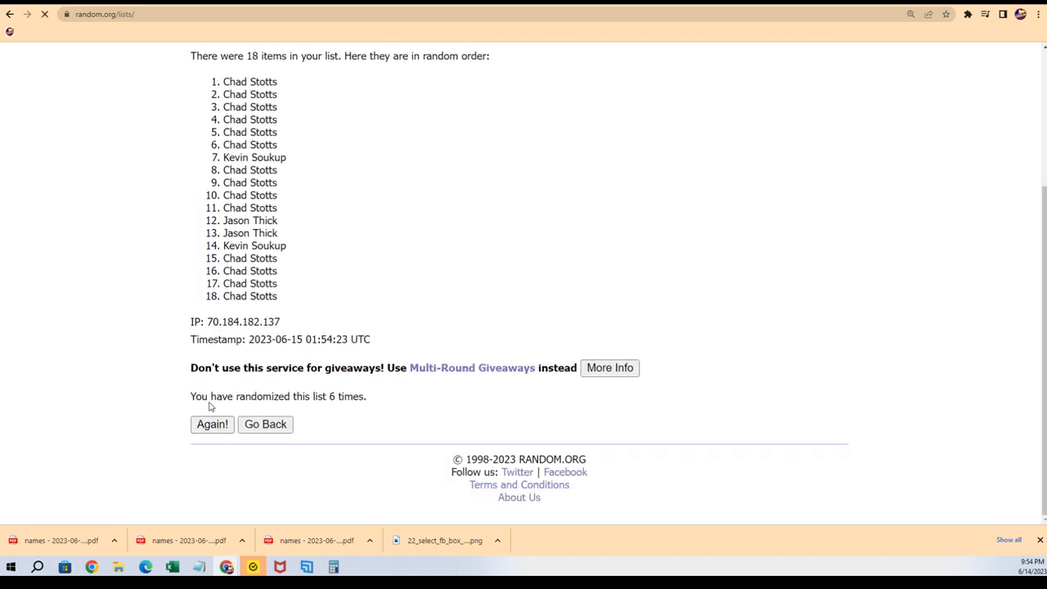
click(212, 424)
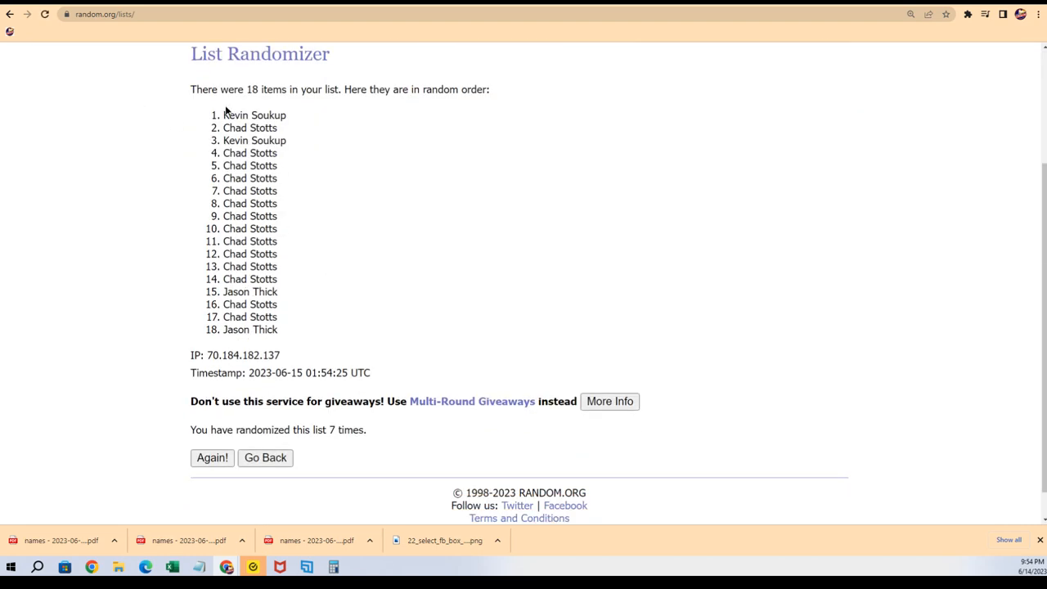
right_click(245, 189)
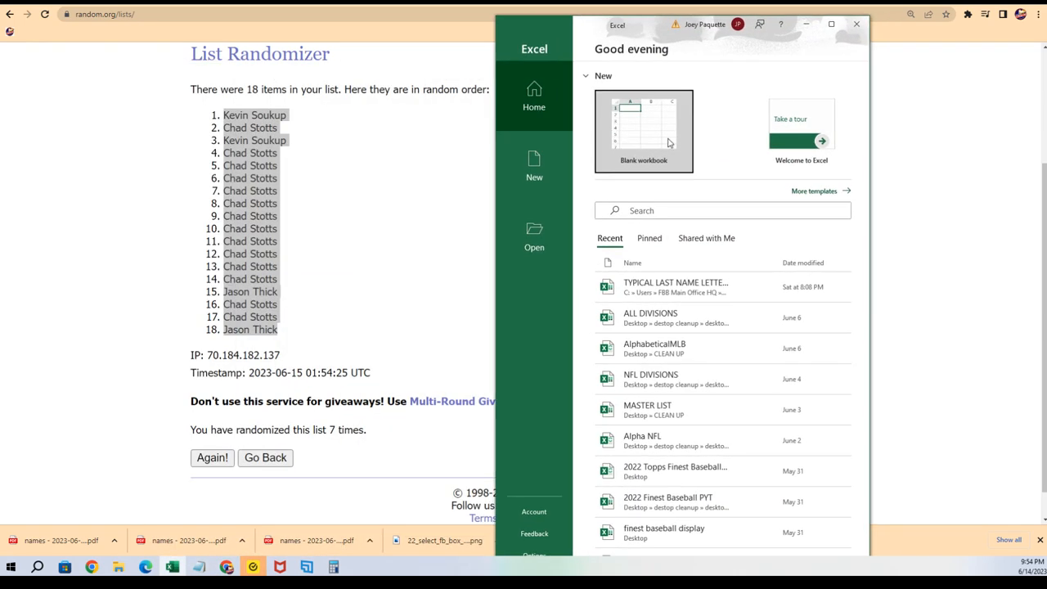
Step: Paste the 18 shuffled names as plain text down column A of a new workbook with a widened column
click(645, 131)
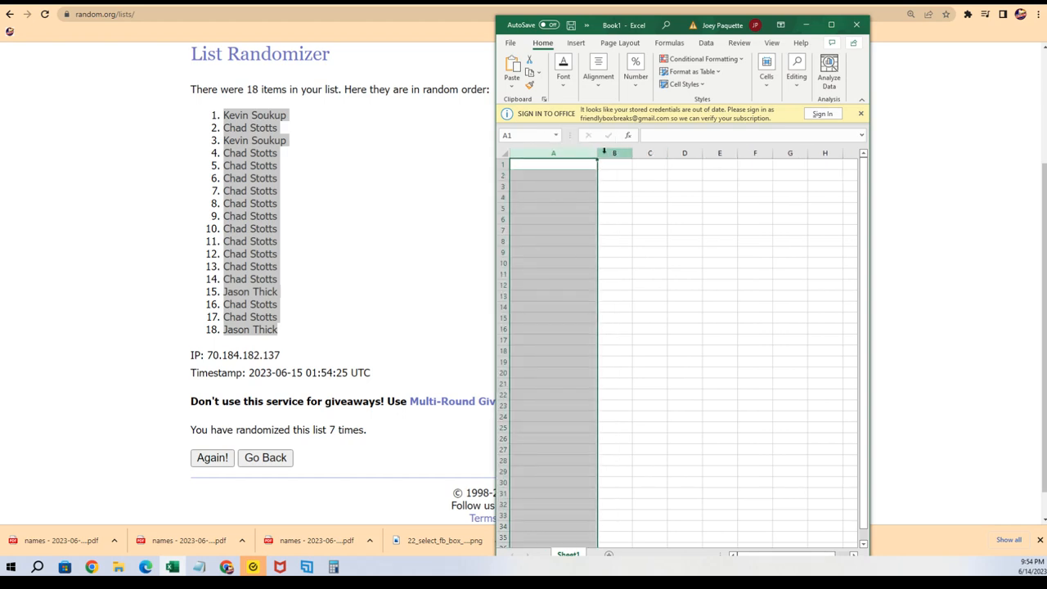
drag(598, 154, 620, 154)
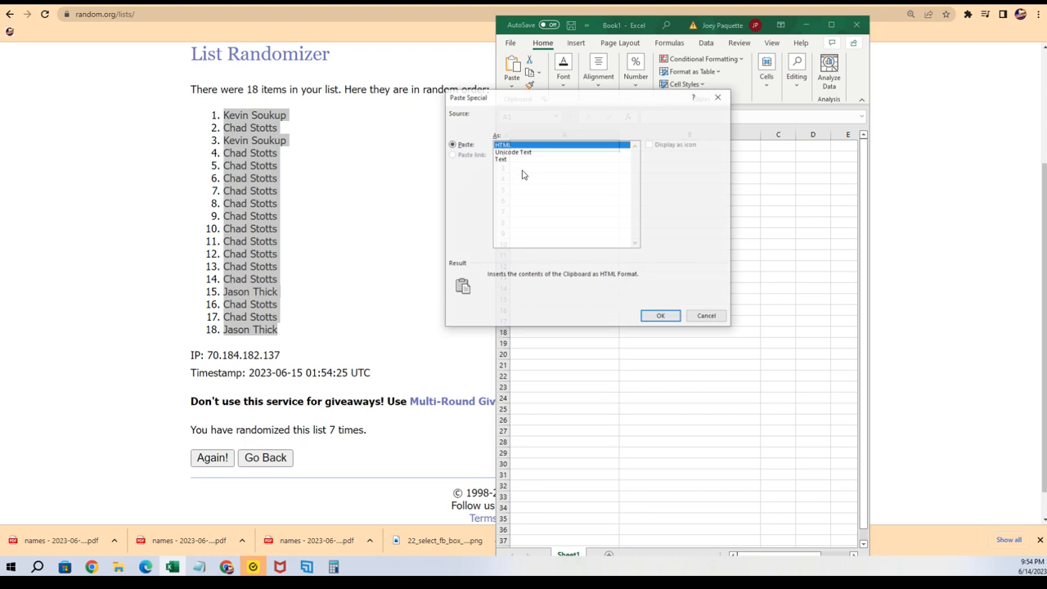
click(661, 316)
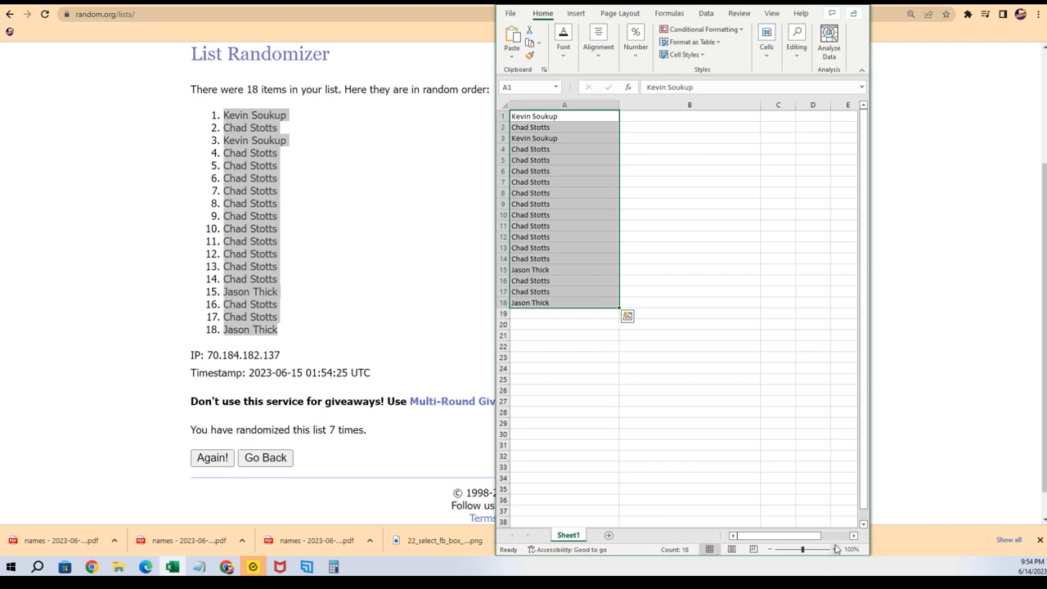
click(835, 550)
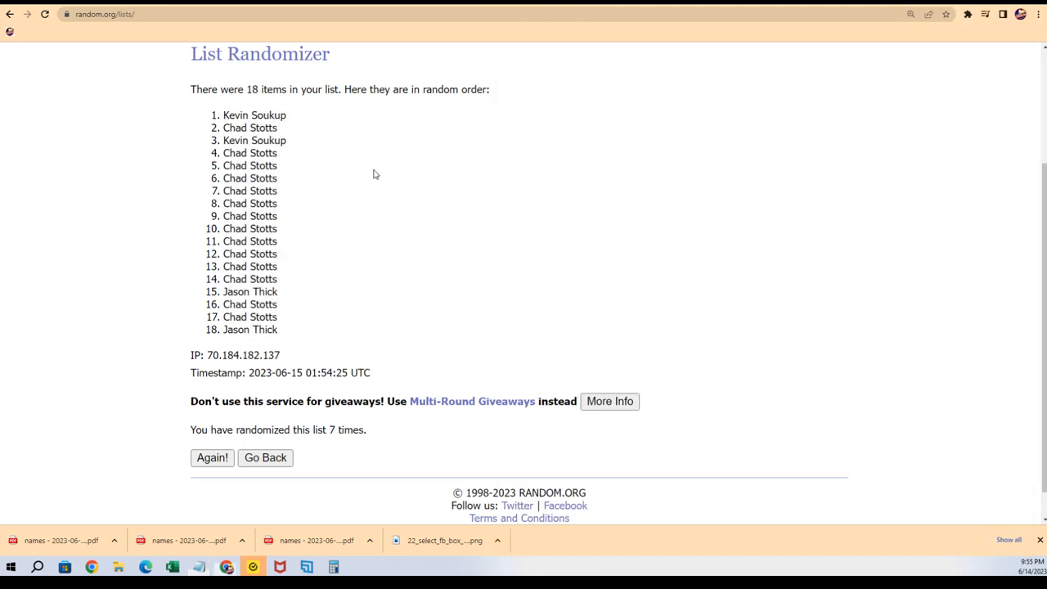
Step: Paste the 18 last-name letter groups into a fresh list, shuffle them several times and select the result
click(265, 458)
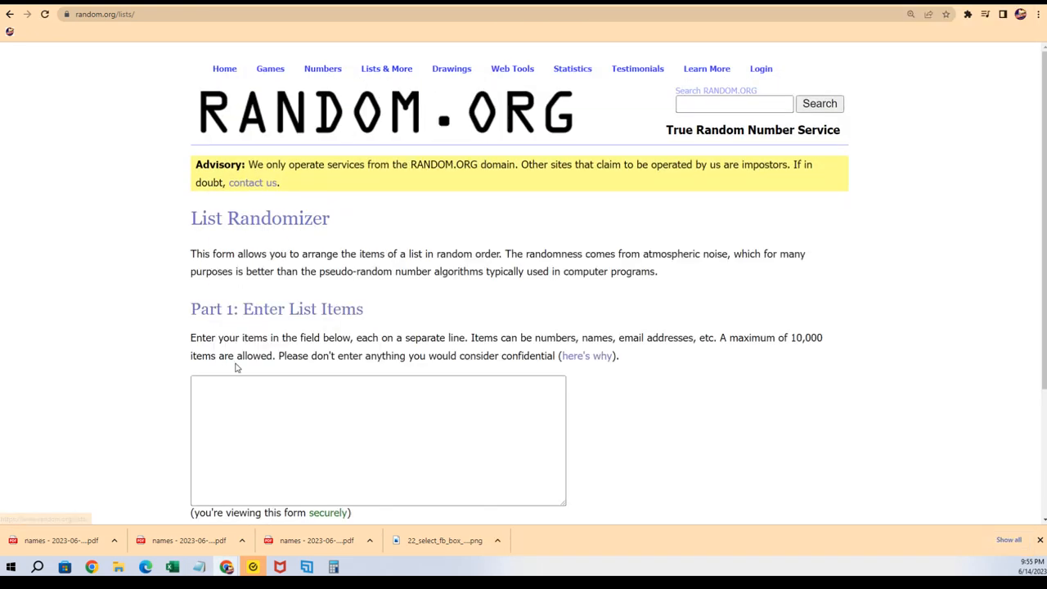
right_click(286, 254)
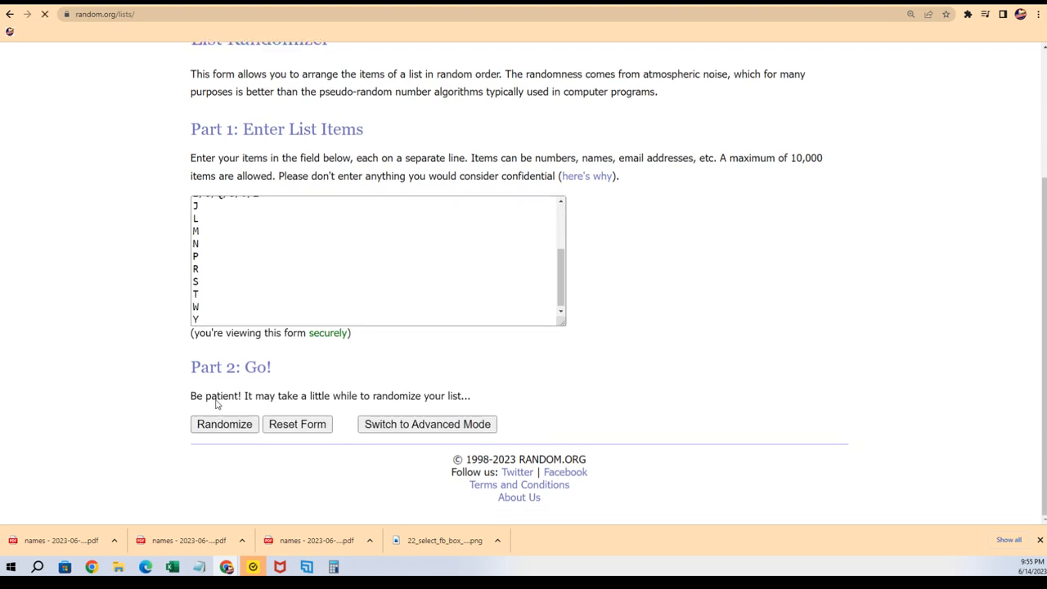
click(224, 424)
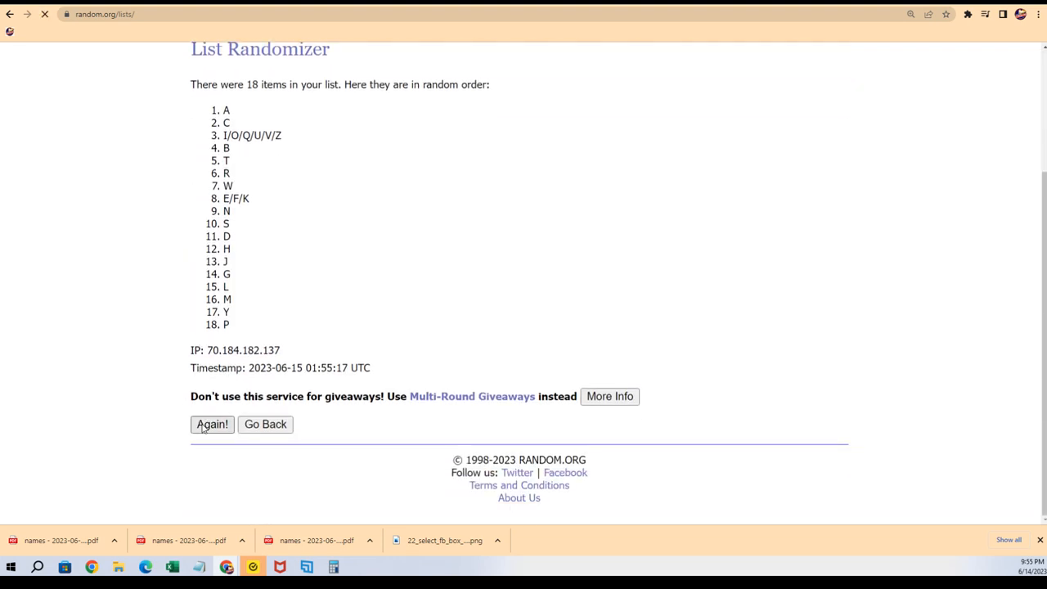
click(213, 424)
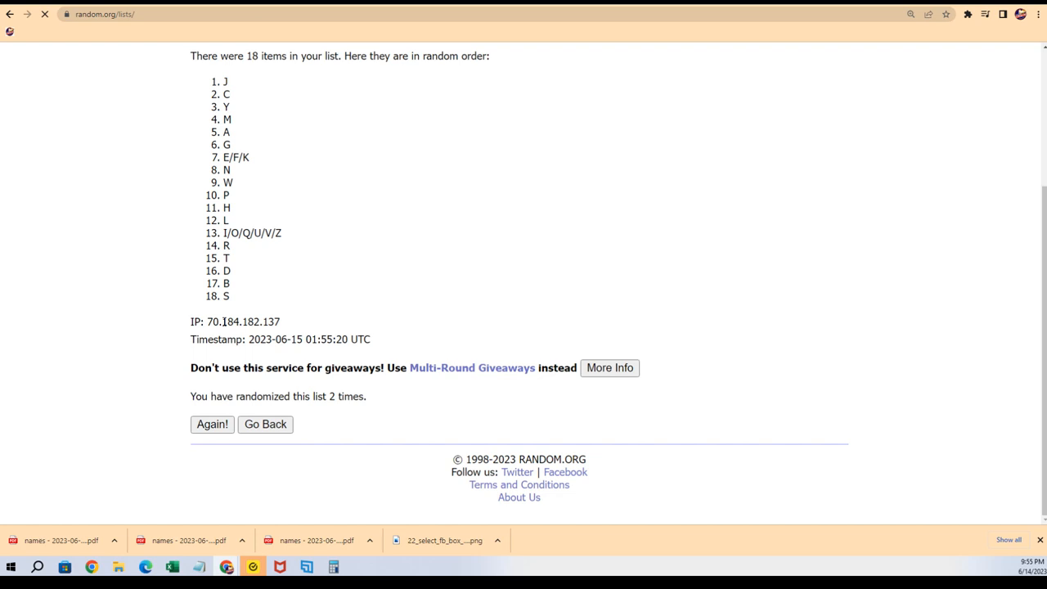
click(213, 424)
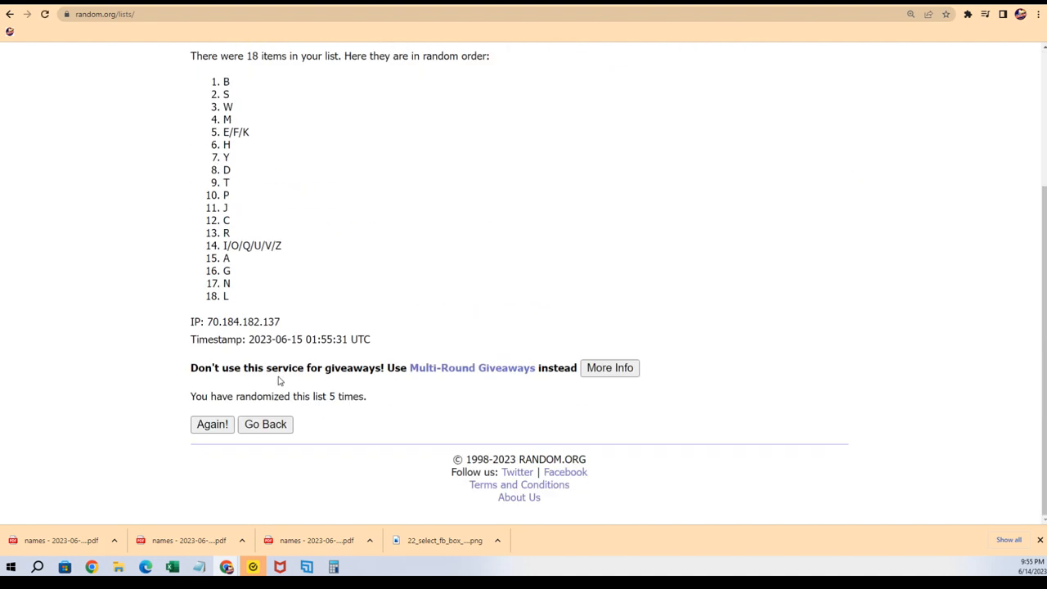
click(212, 424)
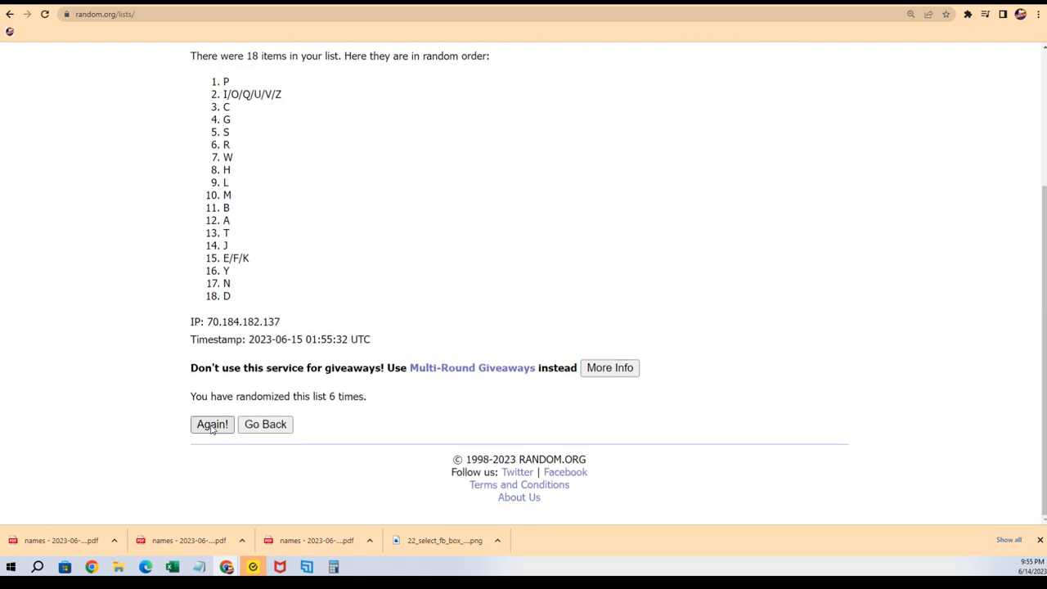
click(213, 424)
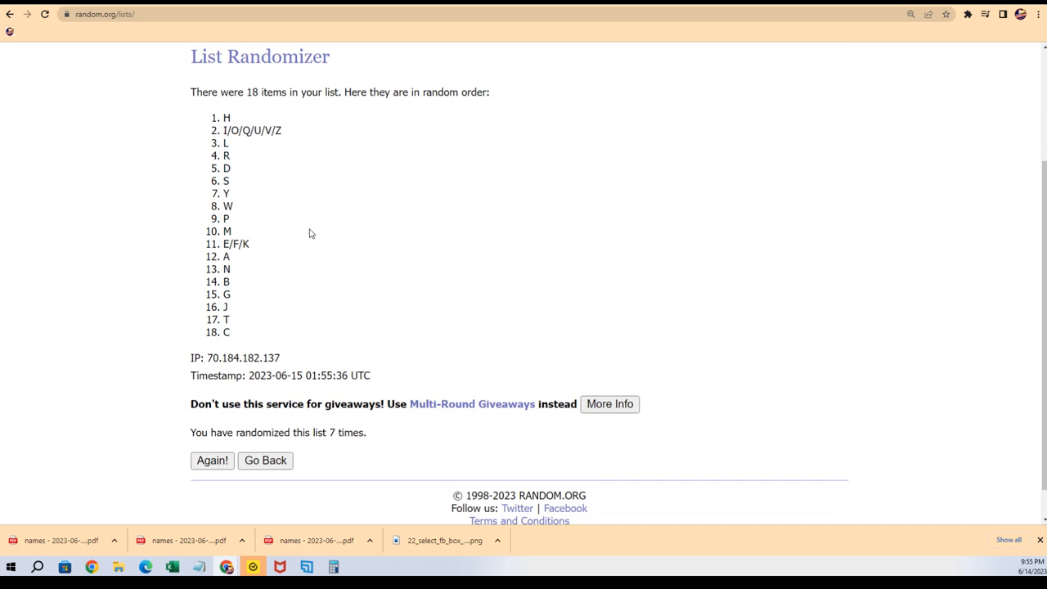
drag(228, 118, 233, 332)
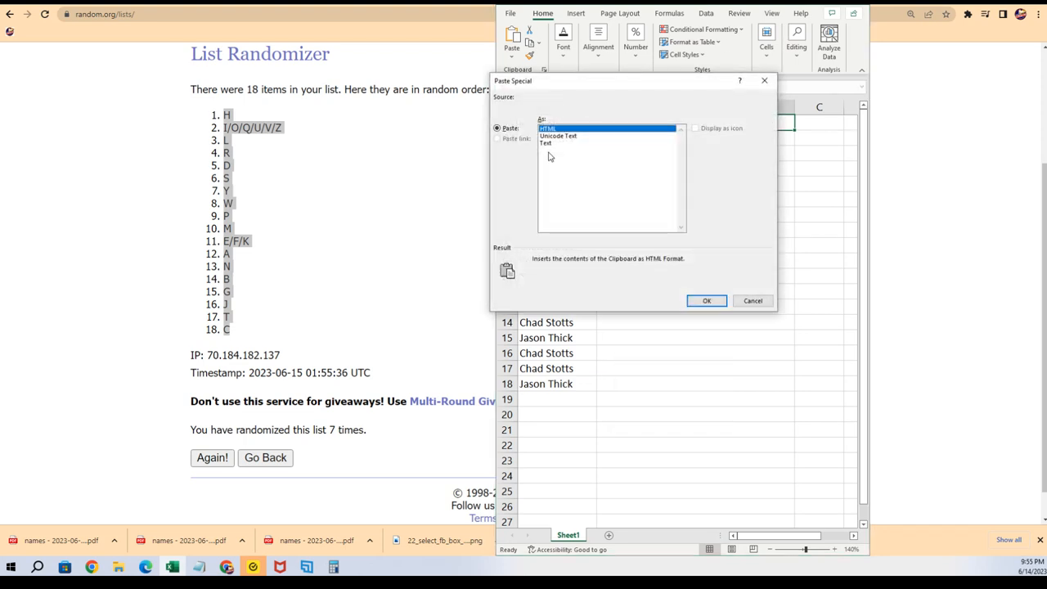
Step: Paste the shuffled letters as plain text into column B and check the entries in rows 6 and 8
click(546, 143)
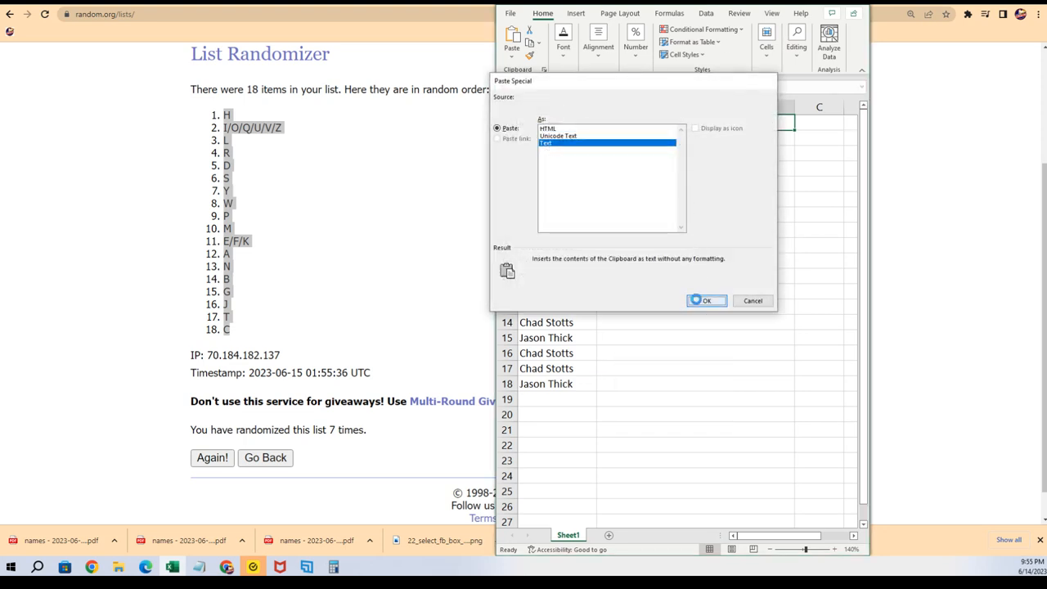
click(707, 301)
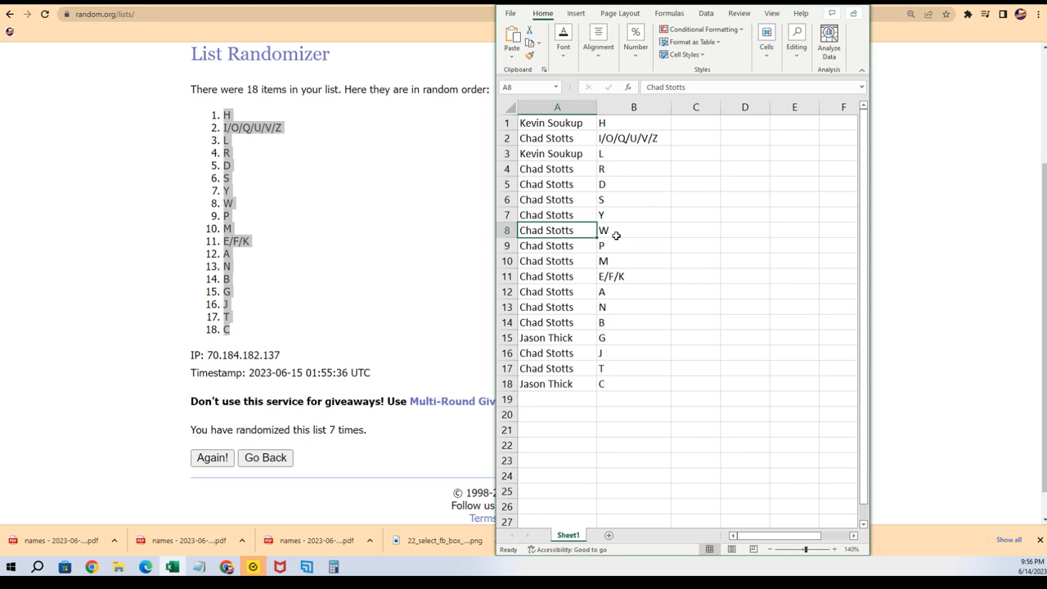
click(633, 229)
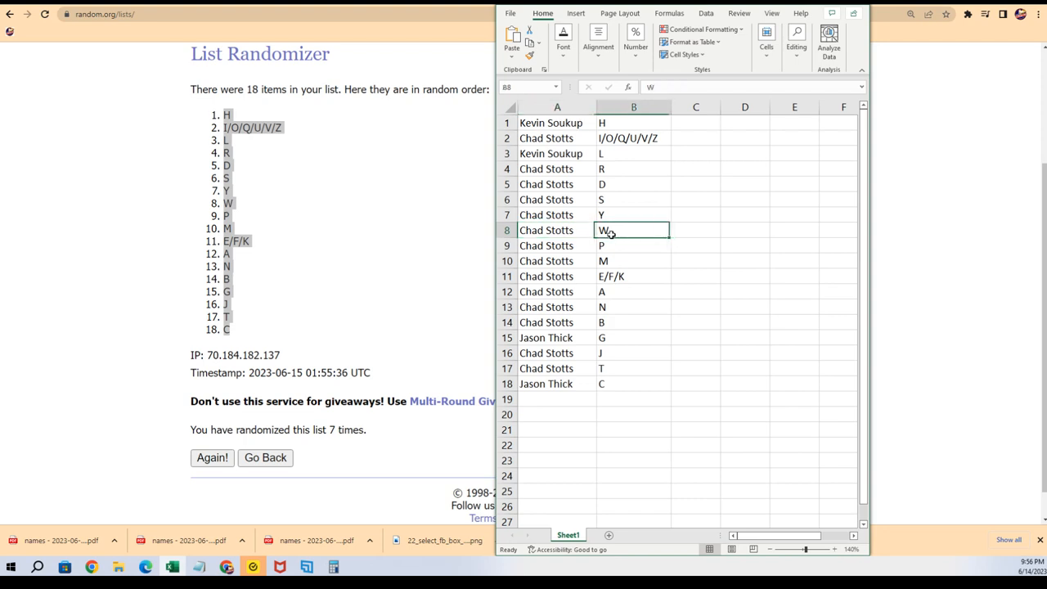
click(634, 154)
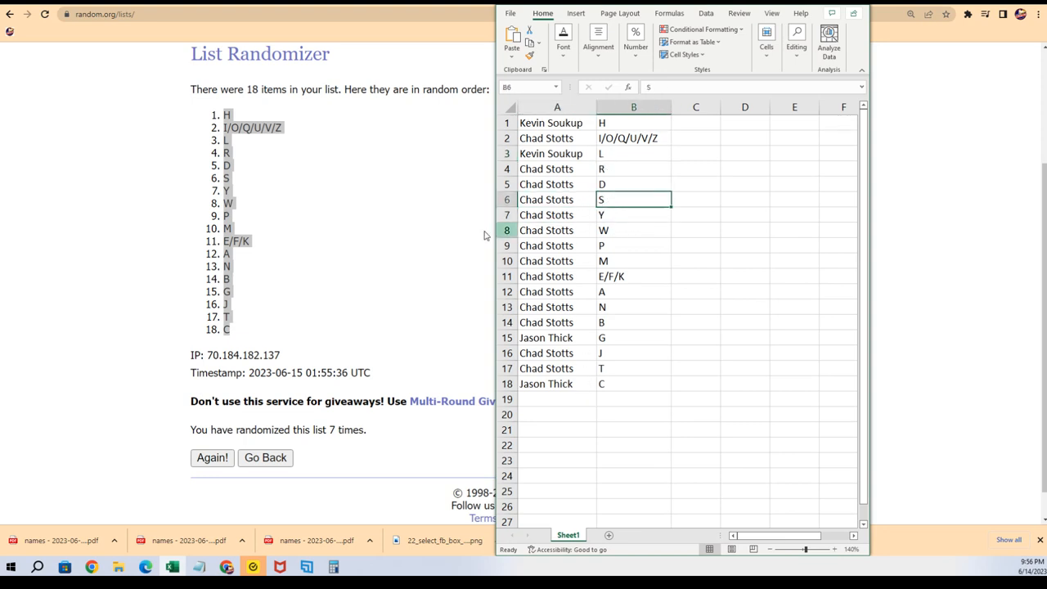
mouse_move(314, 175)
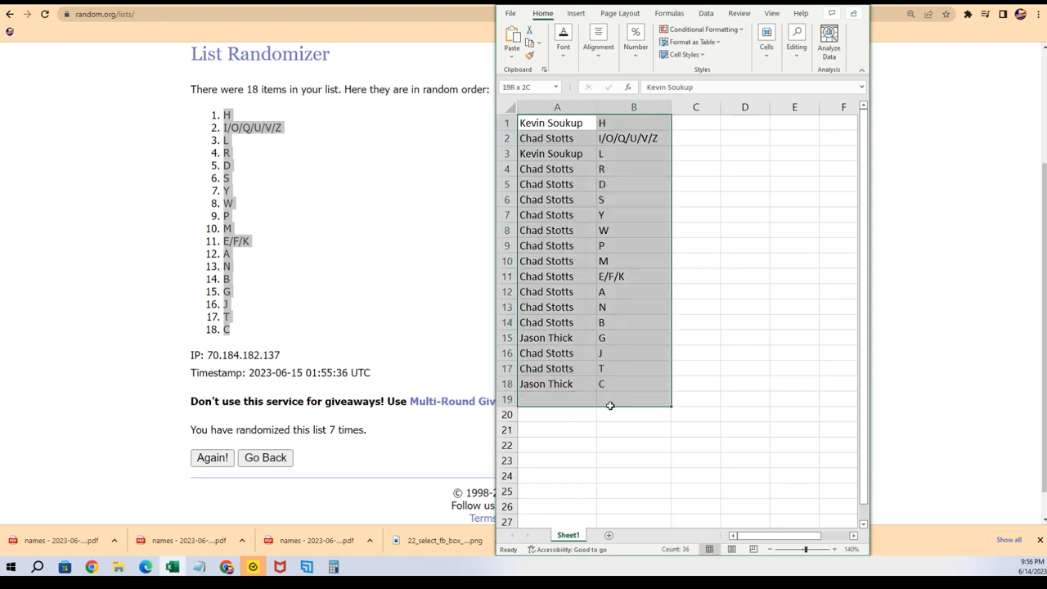
Step: Sort the selected pairs by Column B cell values, A to Z
click(705, 13)
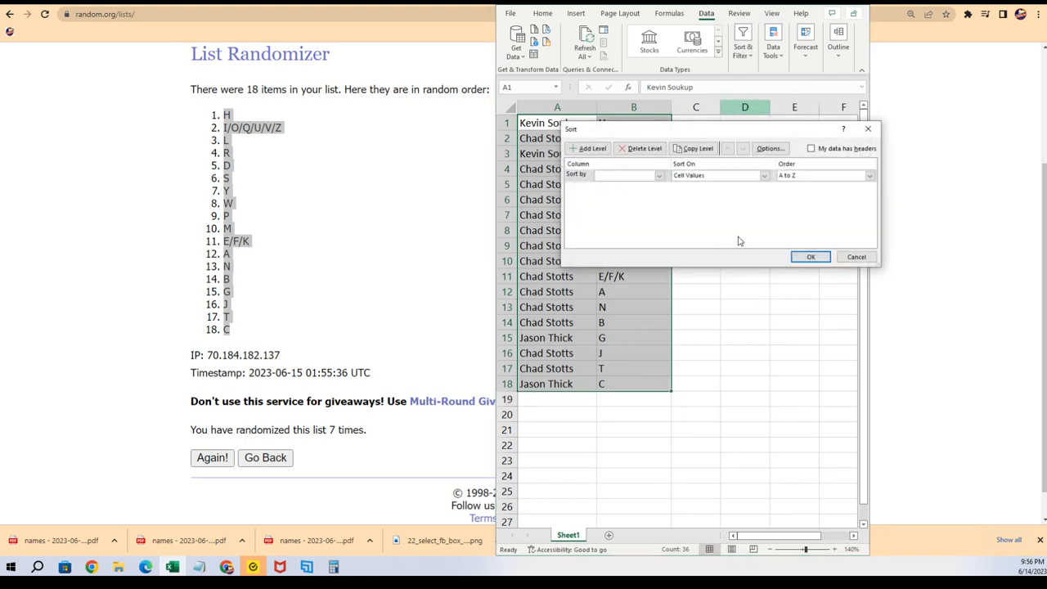
click(625, 175)
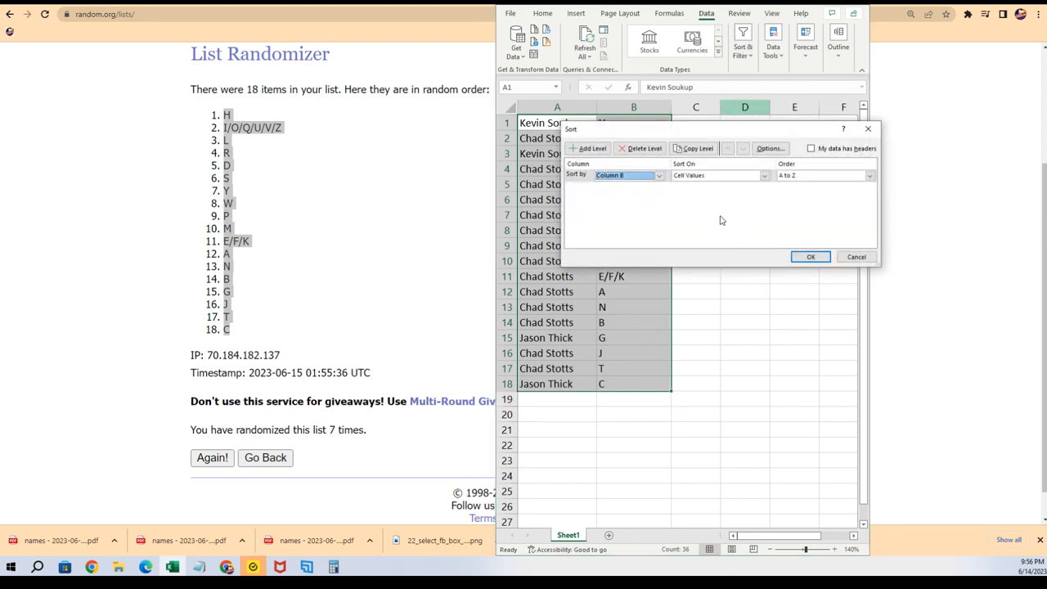
click(811, 255)
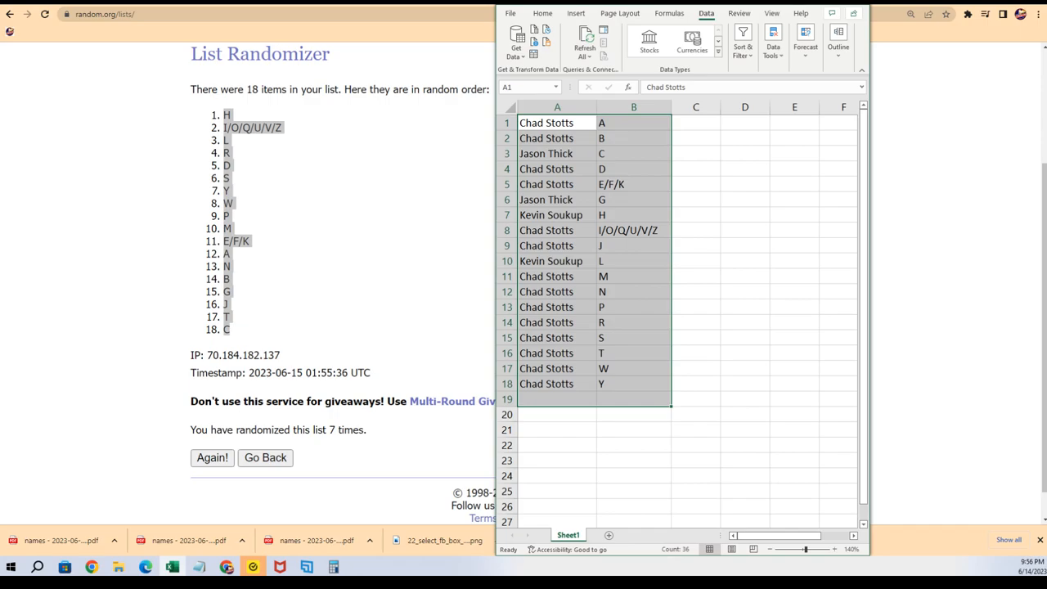